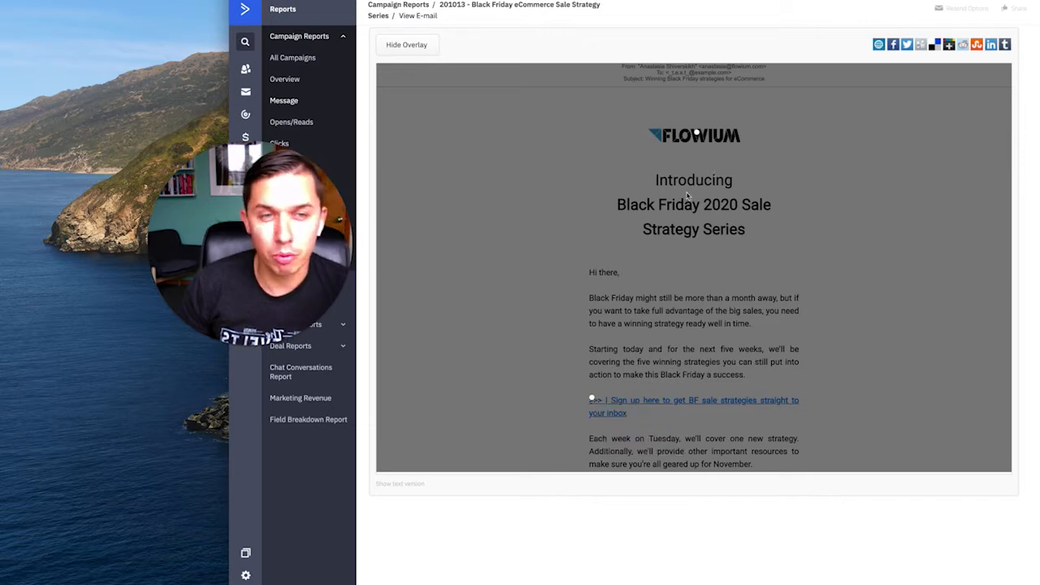
mouse_move(610, 283)
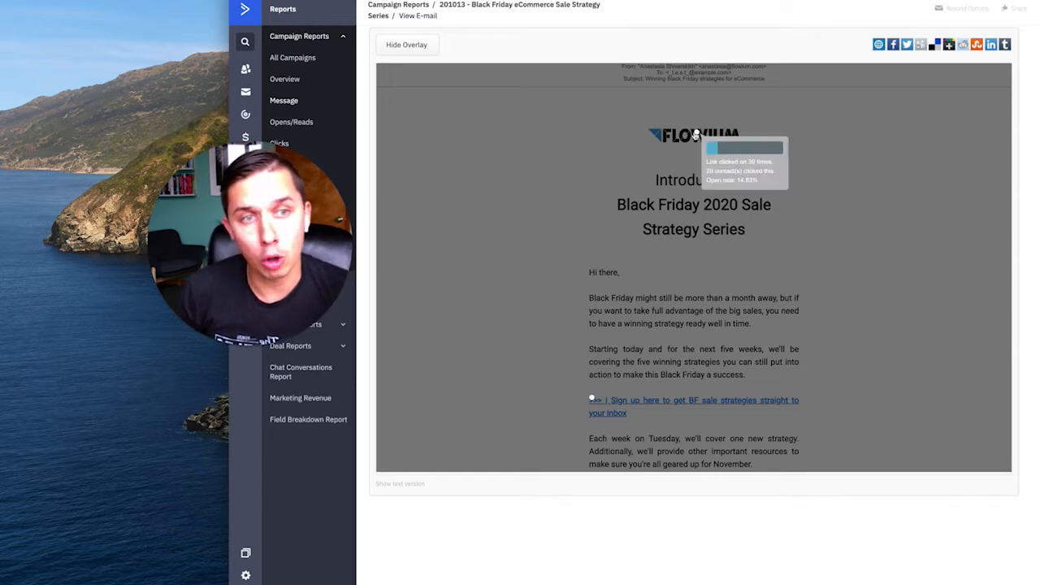
mouse_move(608, 172)
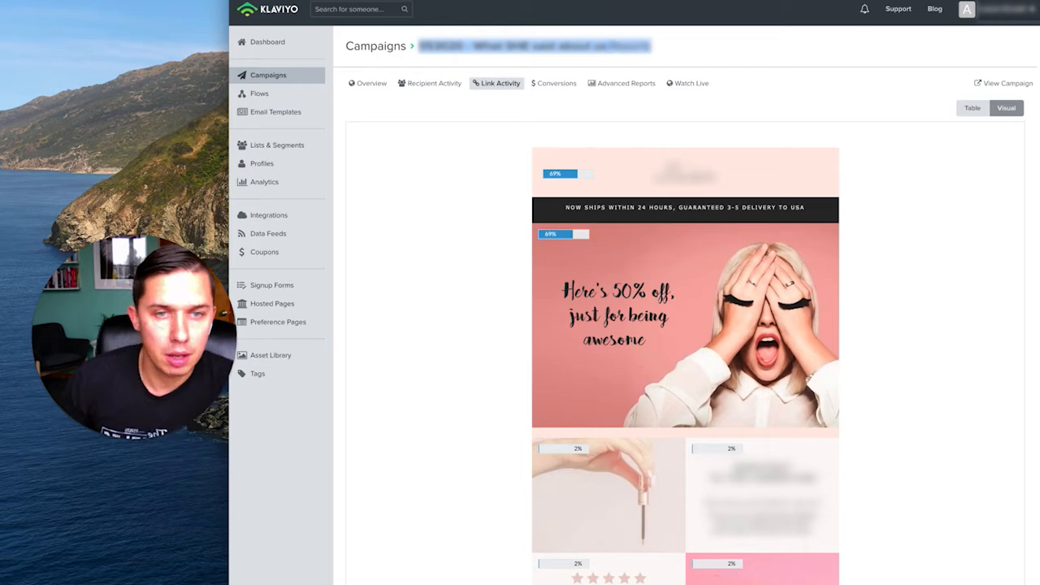
mouse_move(534, 213)
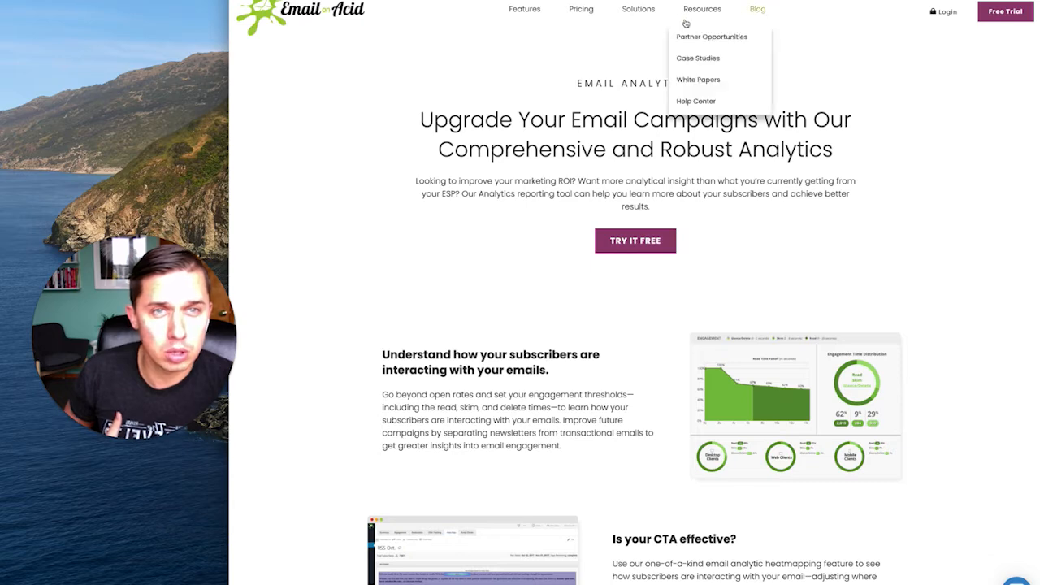
scroll(down, 3)
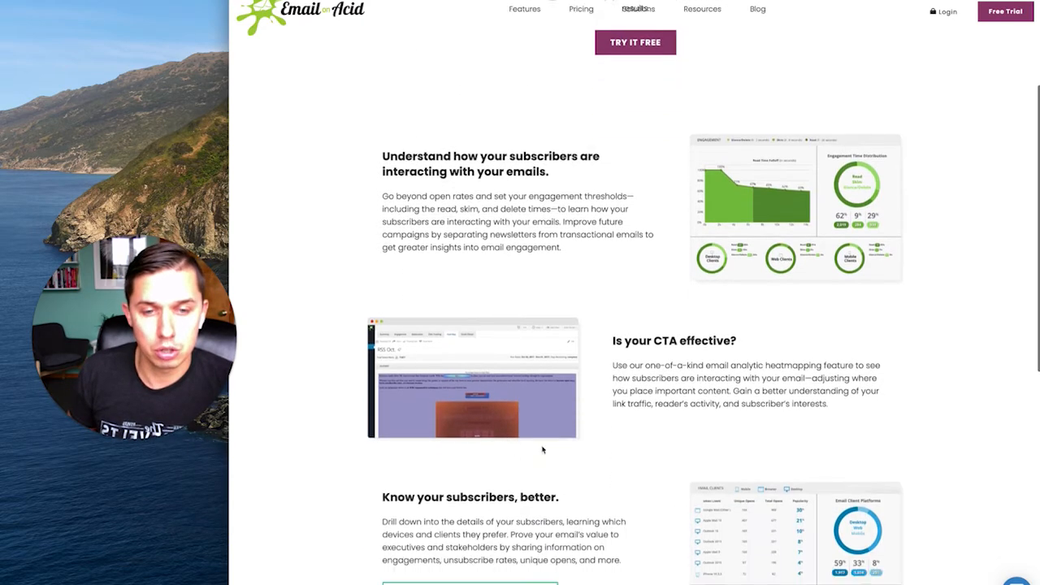
scroll(up, 3)
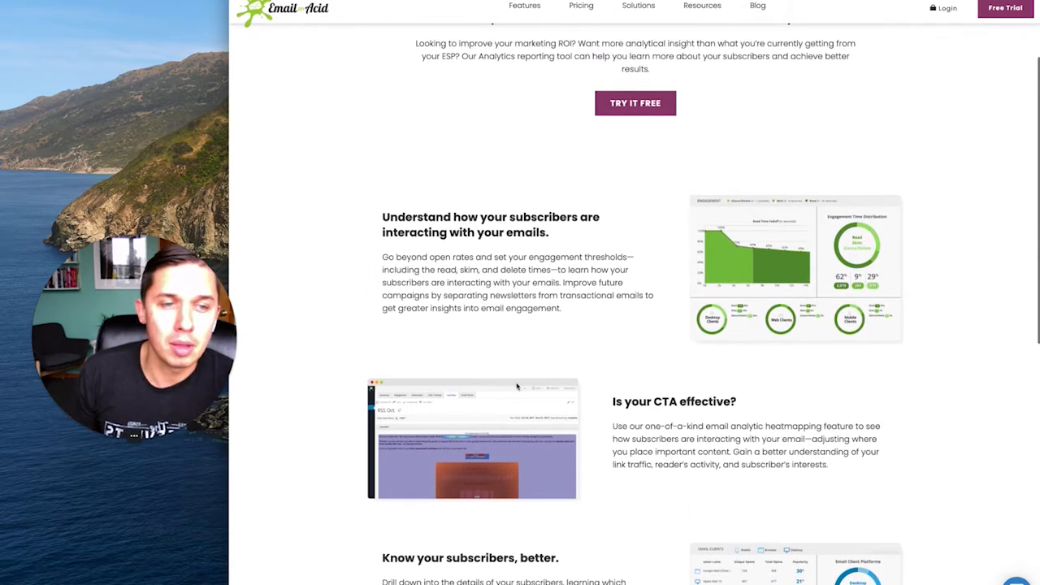